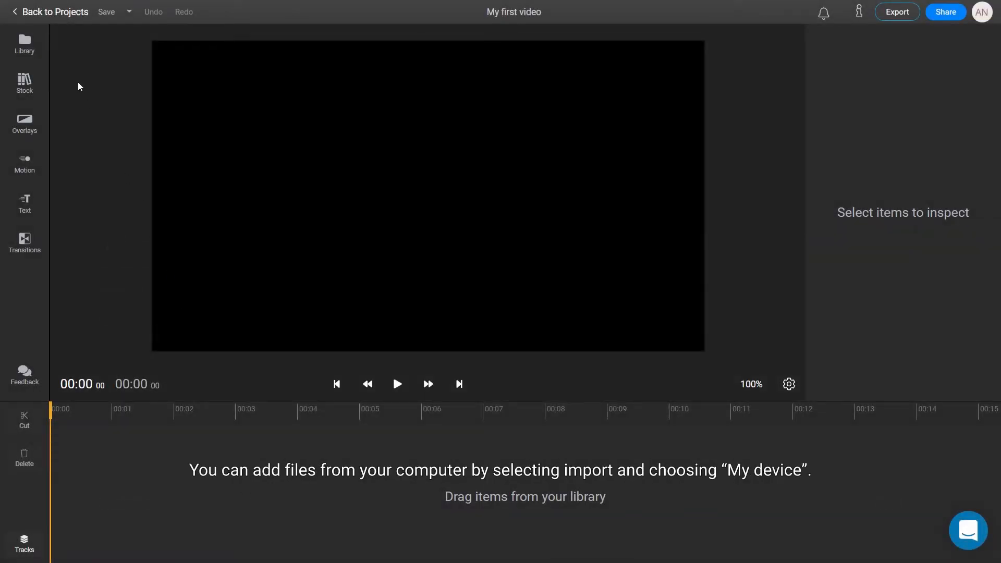
Show the empty personal media library from the left sidebar
left_click(24, 43)
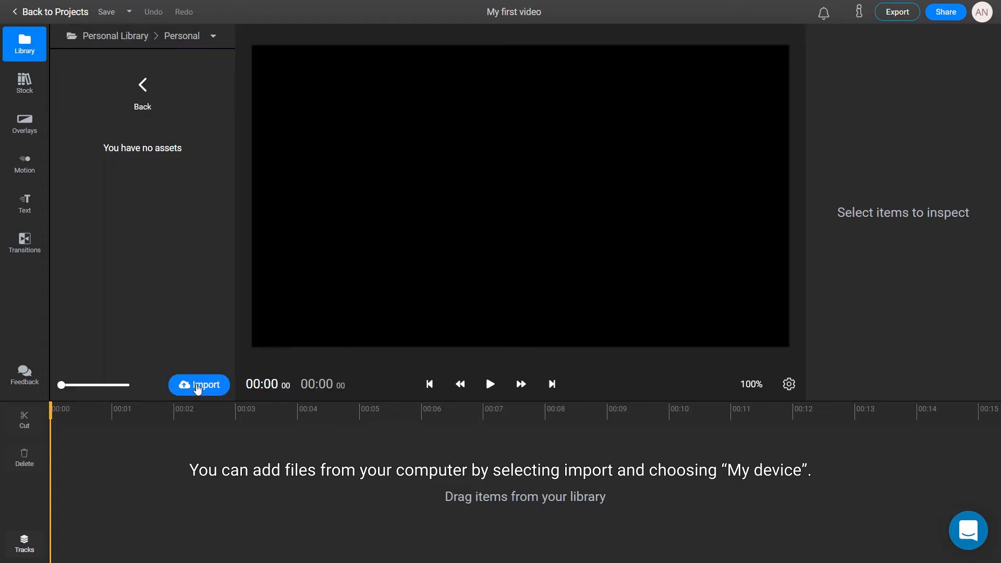
Import Beach.mp4, lake.mp3, Landscape.mp4 and Mountains.mp4 from the Desktop into the library
left_click(198, 385)
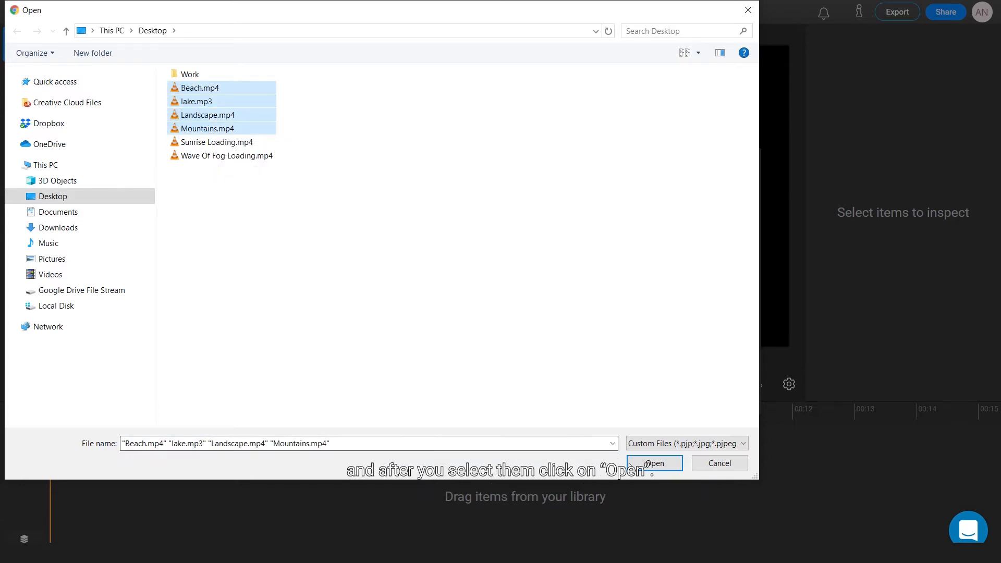
left_click(653, 463)
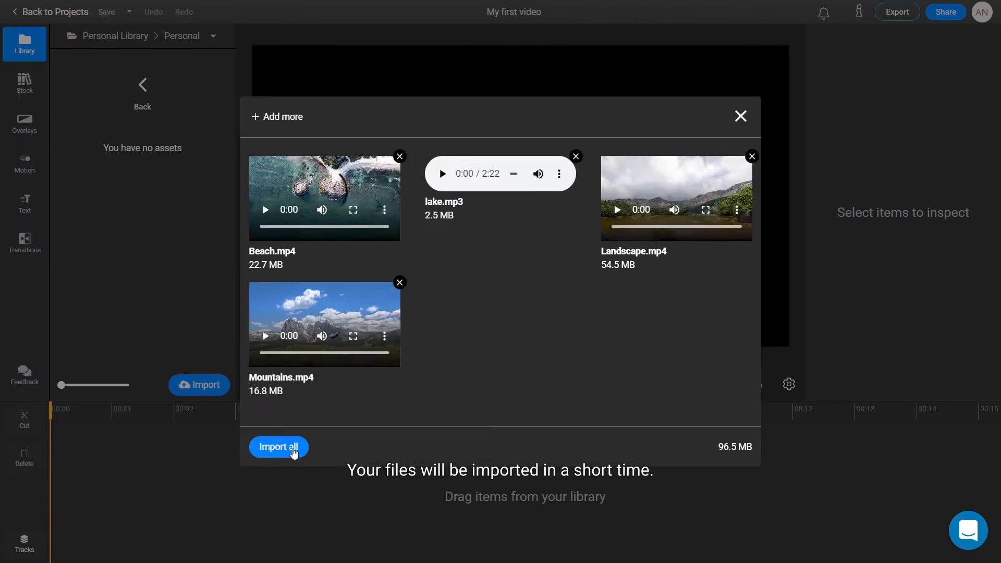
left_click(277, 446)
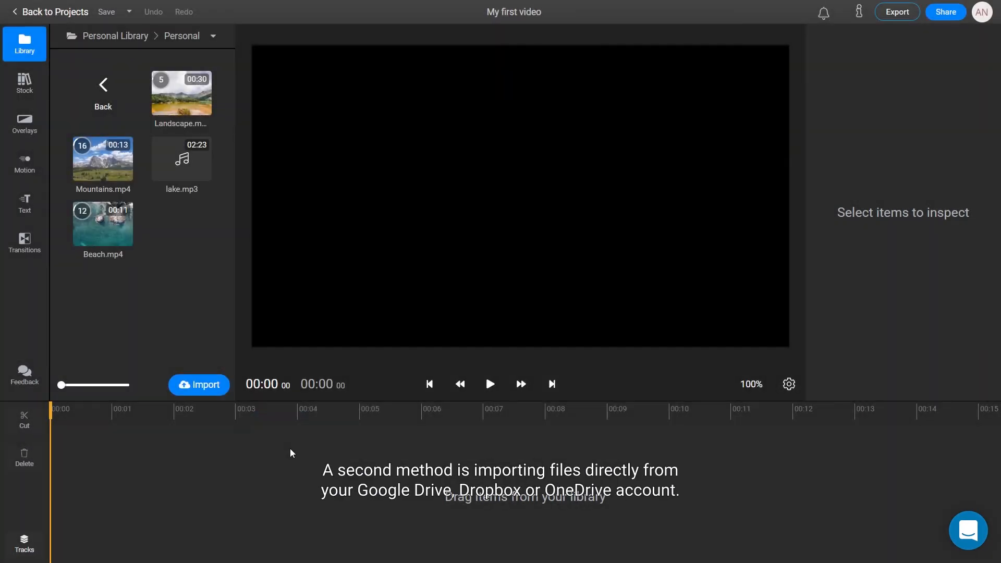
Browse Dropbox as an import source, tick all four files, then leave the chooser without importing
left_click(198, 385)
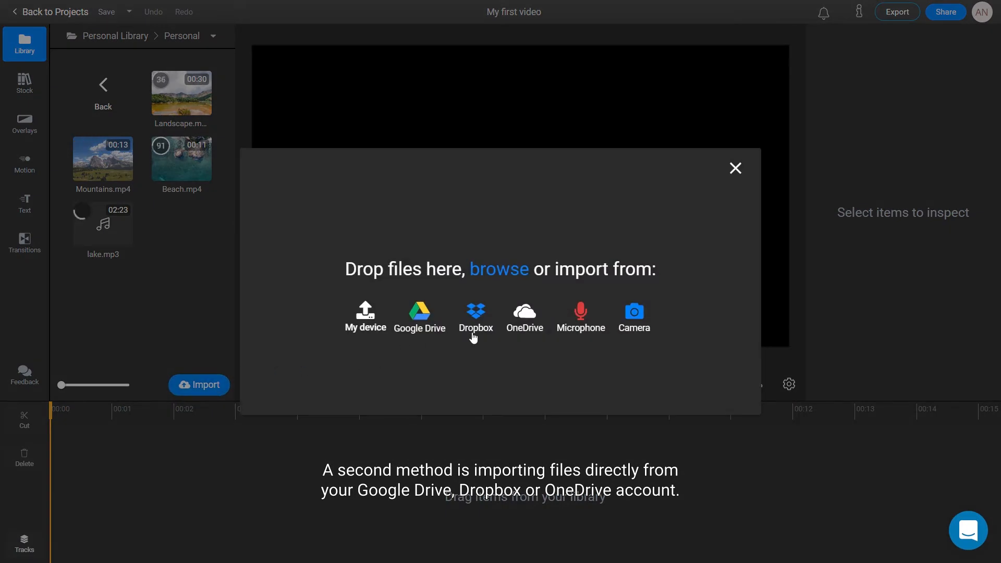
left_click(476, 313)
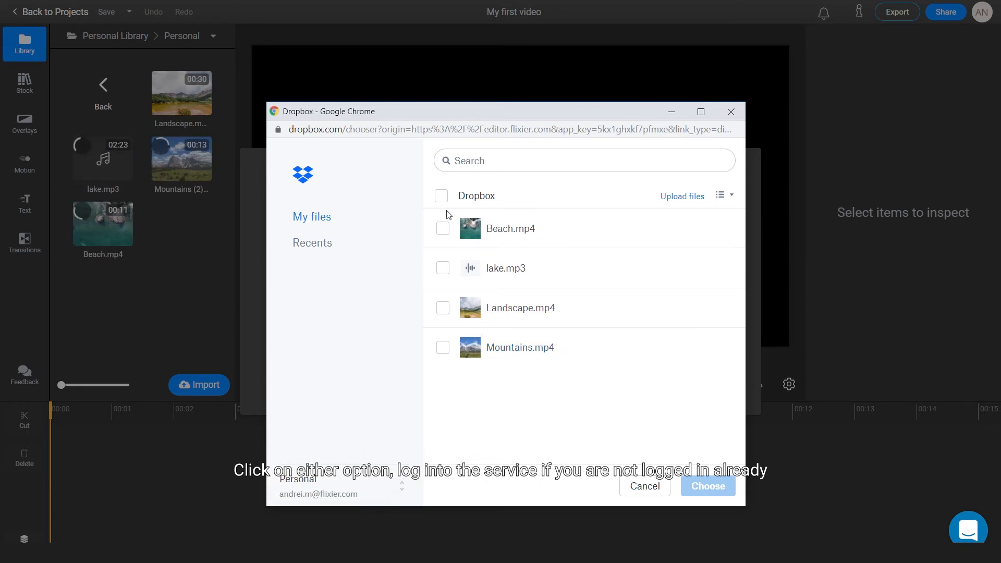
left_click(441, 196)
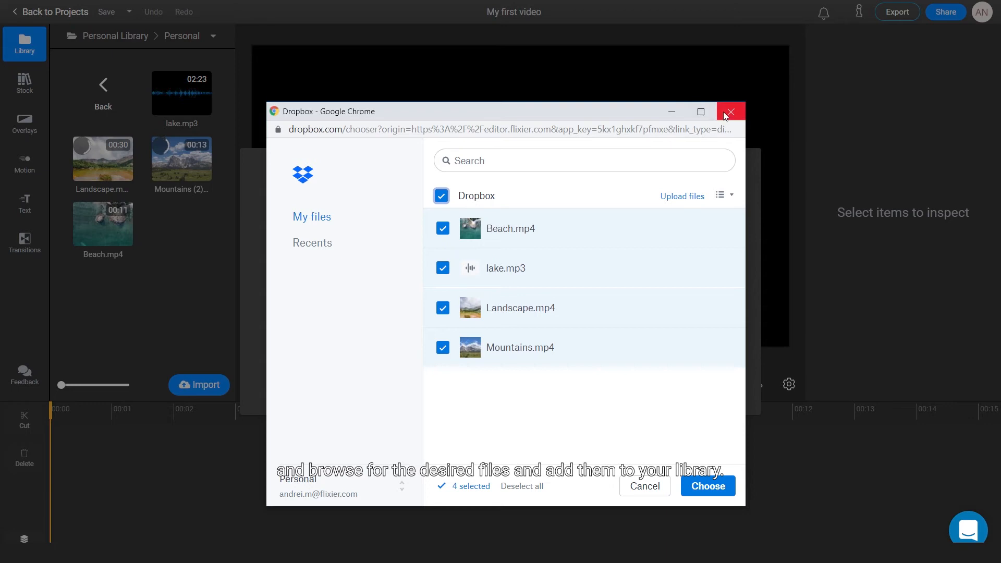
left_click(730, 111)
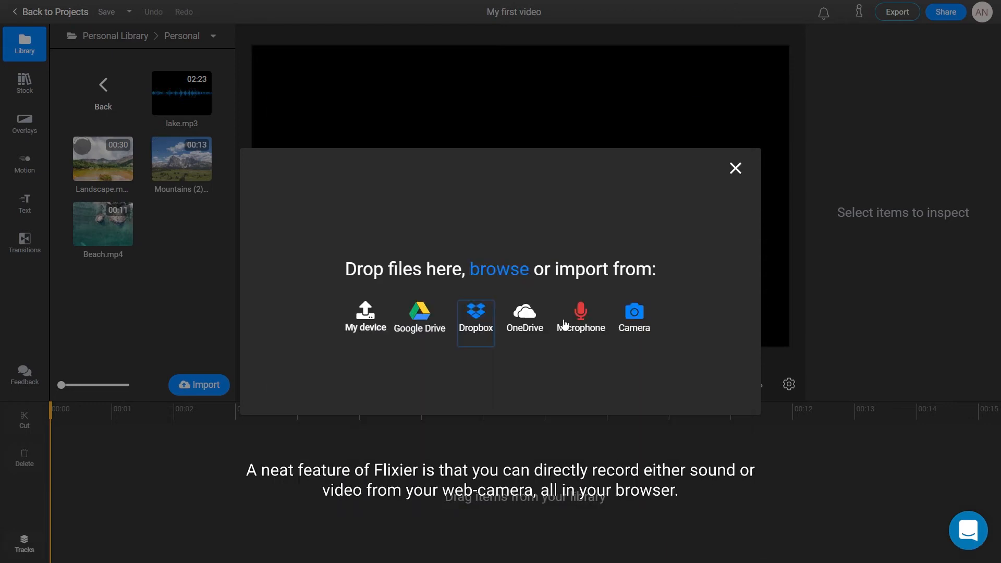
mouse_move(633, 324)
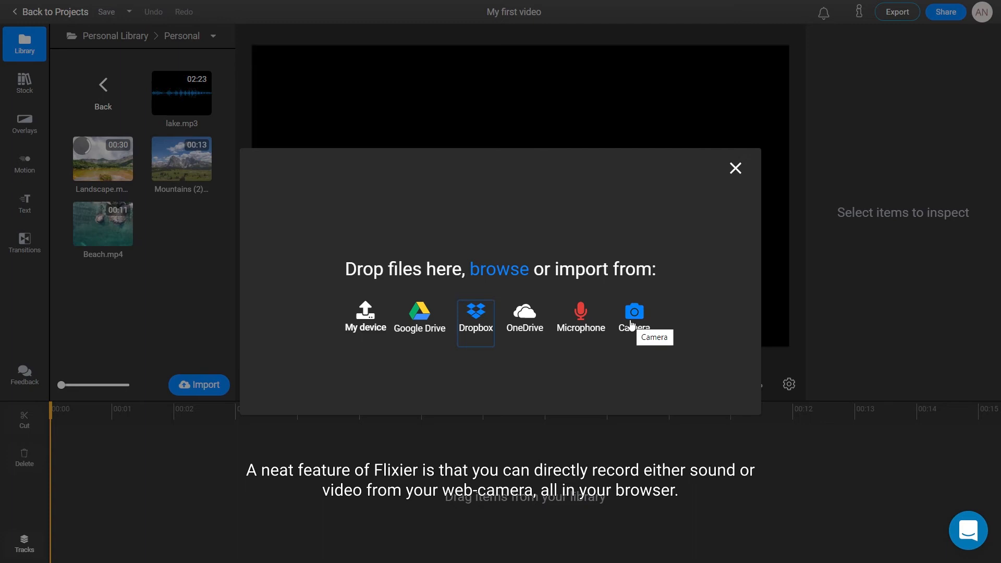
mouse_move(595, 331)
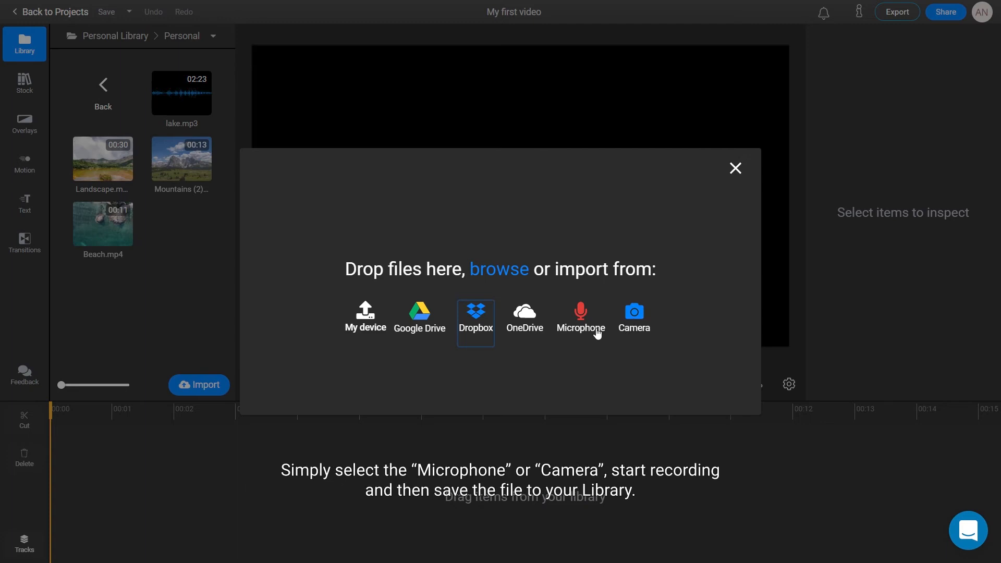
Record a short microphone clip and save it to the library as a new audio file
left_click(580, 317)
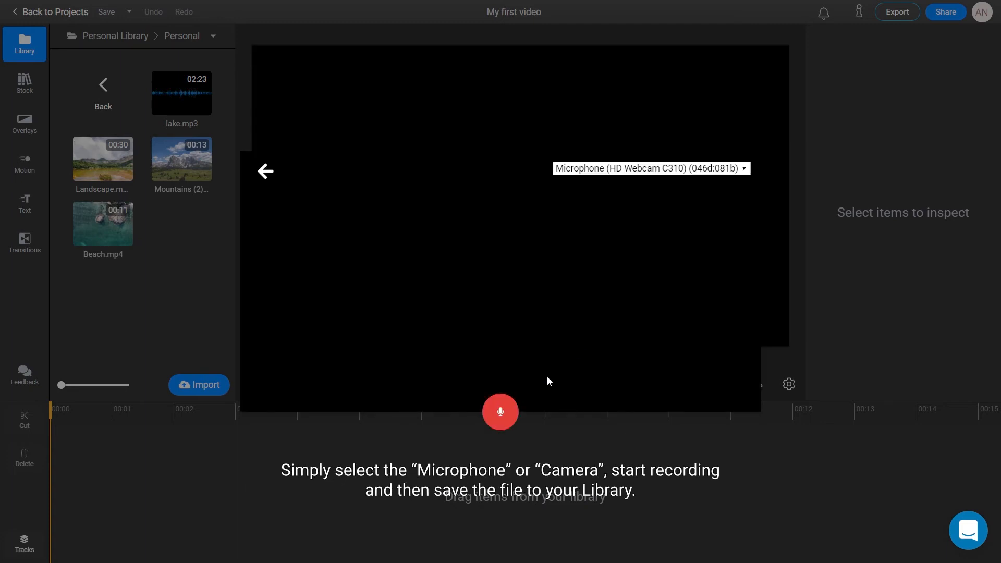
left_click(501, 412)
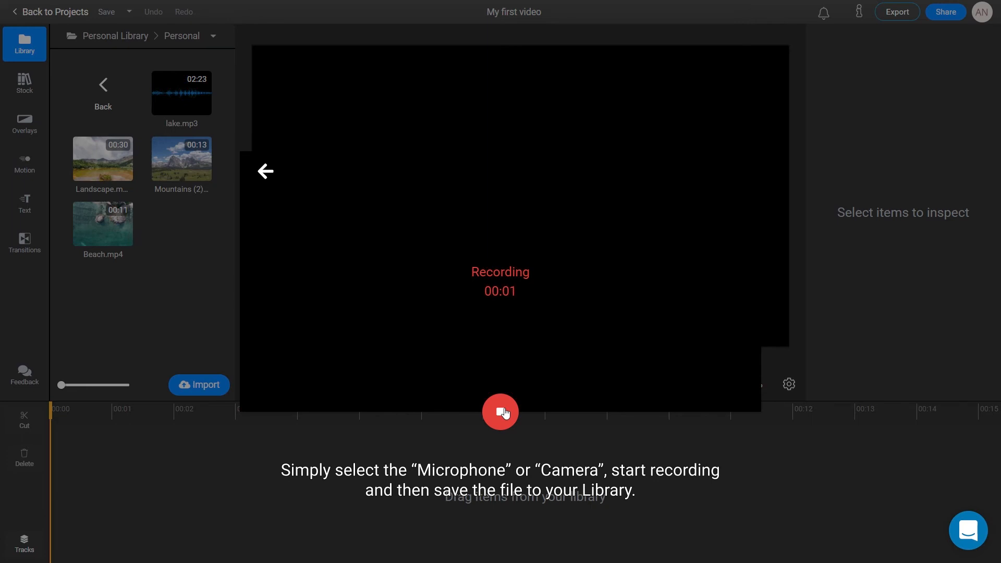
left_click(500, 411)
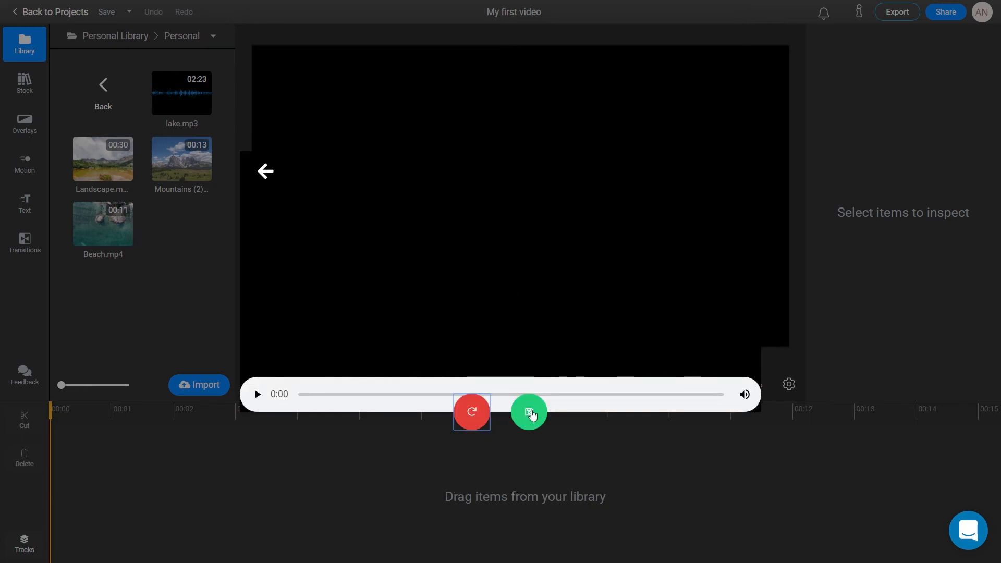
left_click(530, 412)
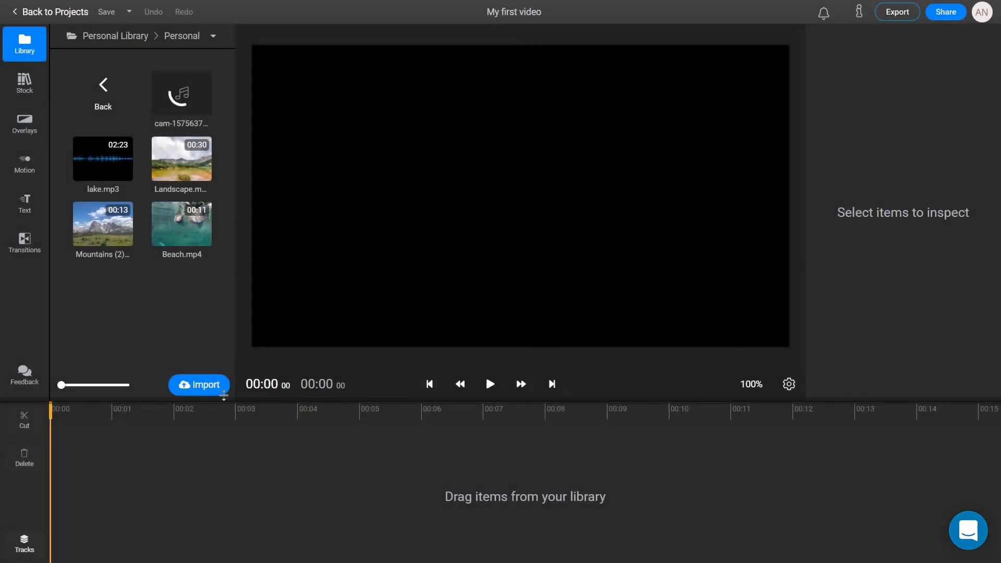
Import Sunrise Loading.mp4 and Wave Of Fog Loading.mp4 from the Desktop into the library
left_click(199, 385)
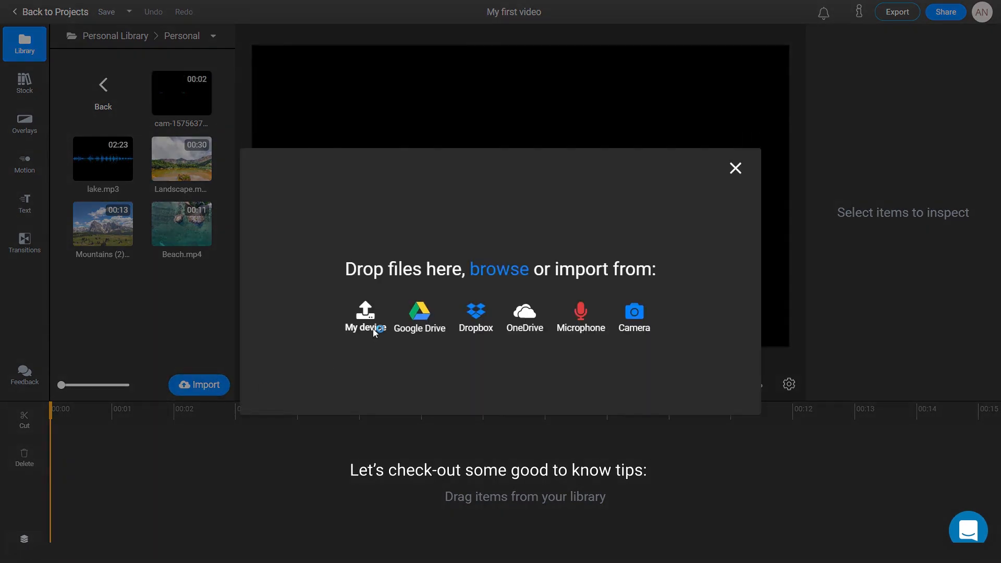
left_click(364, 317)
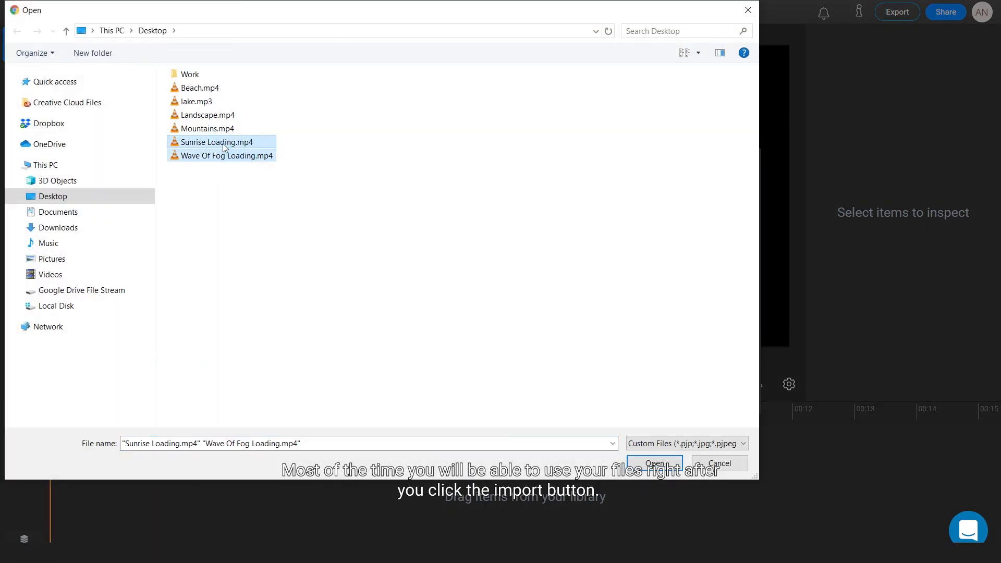
left_click(654, 462)
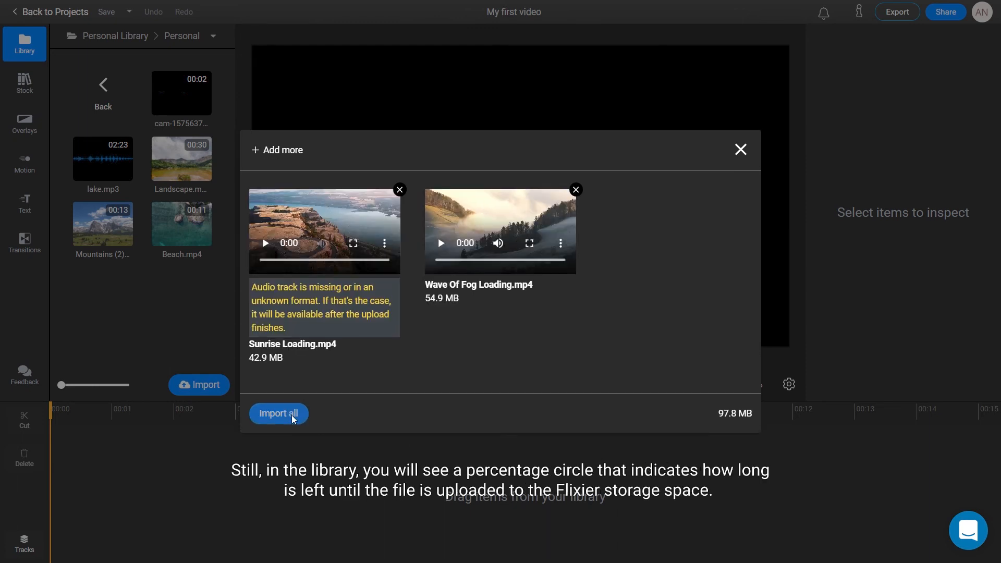
left_click(278, 412)
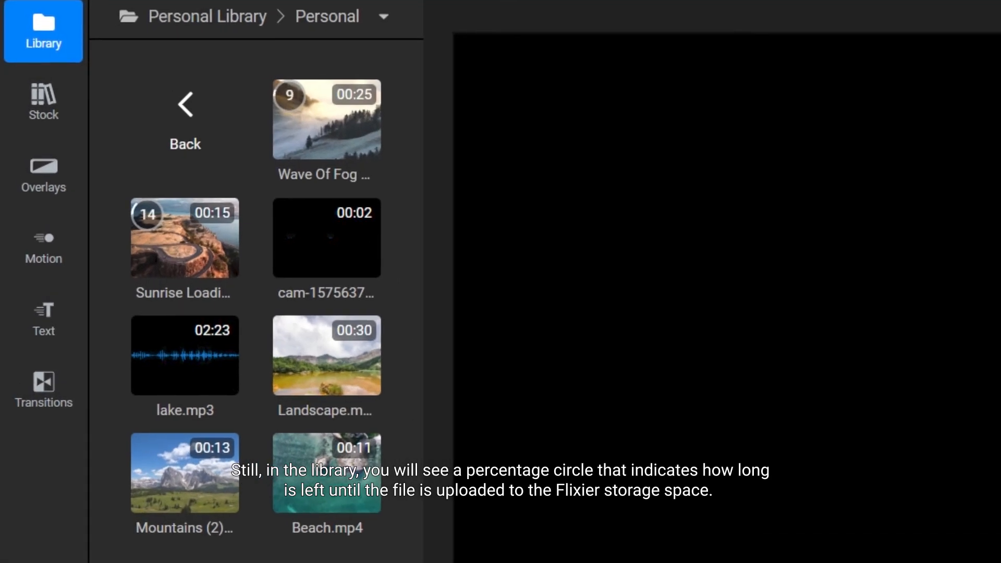